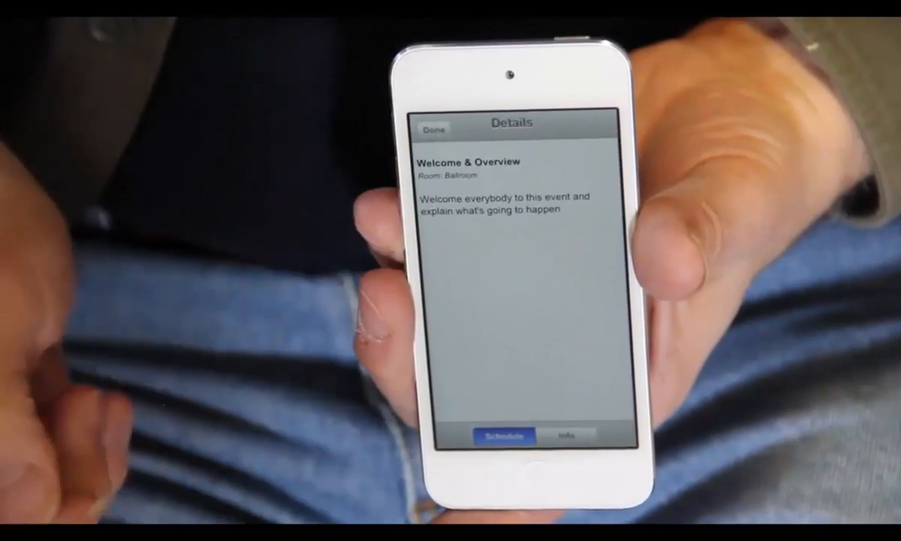
# Tap Done on the Welcome & Overview details to return to the Conference Schedule list
pyautogui.click(433, 129)
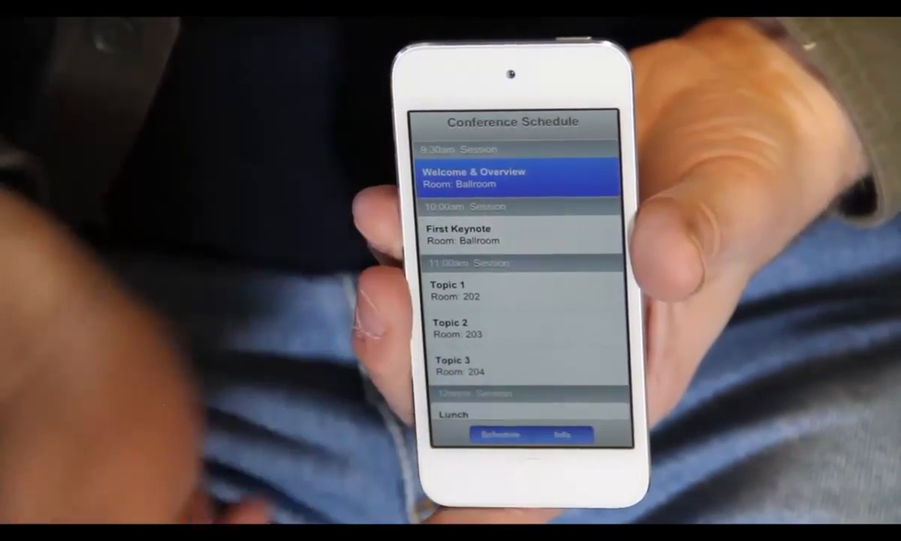
pyautogui.click(561, 434)
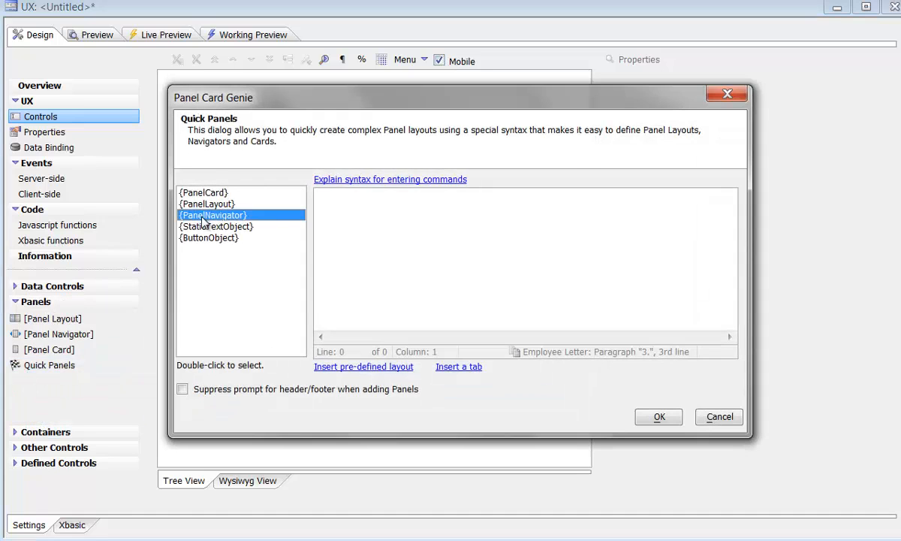
# Insert a PanelNavigator with headed PanelCards from Quick Panels and create the panels
pyautogui.doubleClick(213, 215)
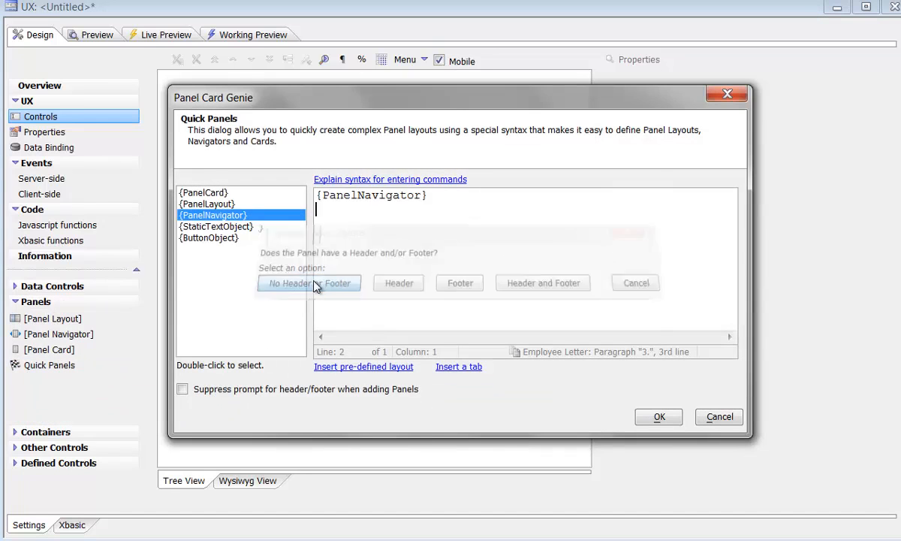
pyautogui.doubleClick(202, 192)
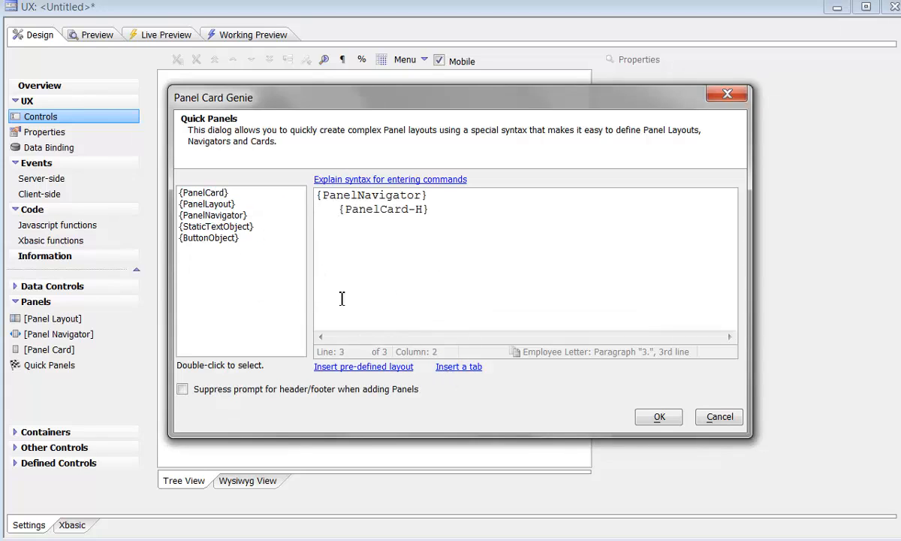
pyautogui.click(658, 418)
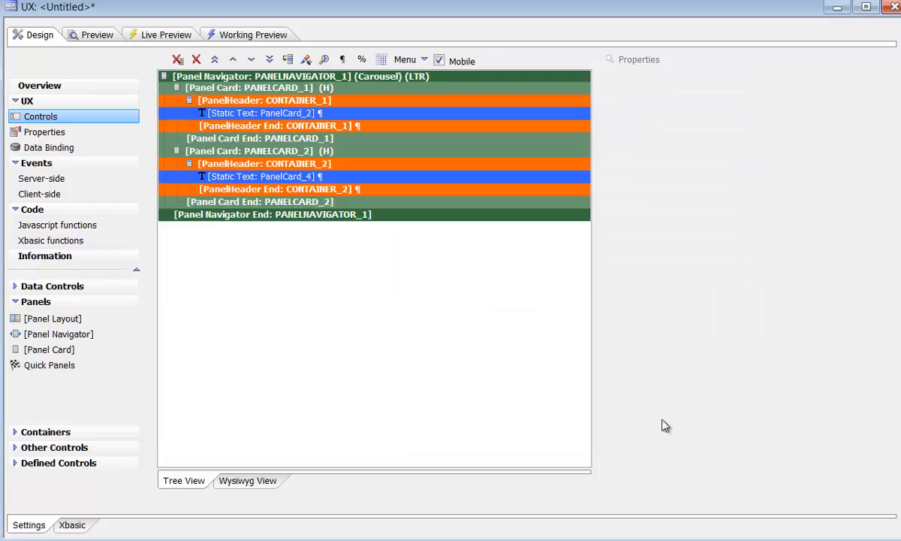
# Set the first card's header text to Conference Schedule and run a Fast Preview
pyautogui.click(261, 113)
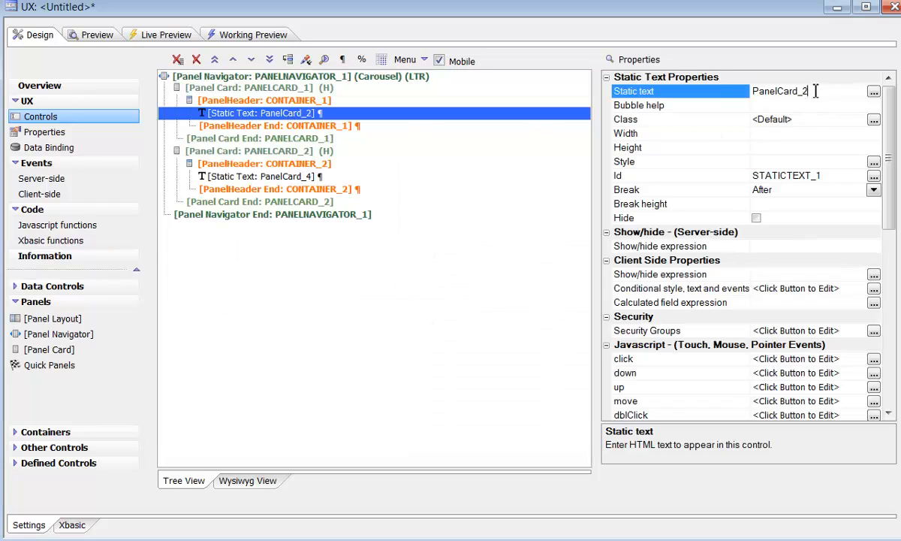
pyautogui.write('Conference Schedule')
pyautogui.write('Details')
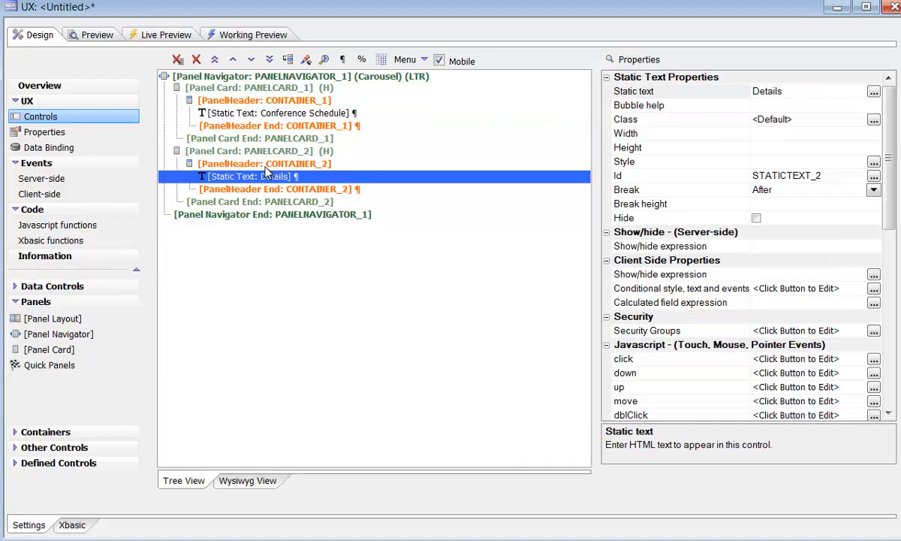
pyautogui.click(166, 34)
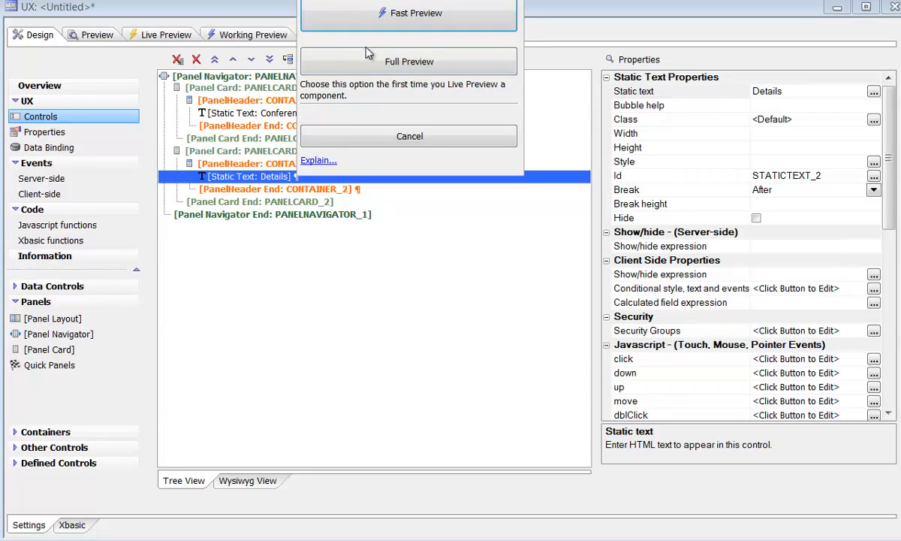
pyautogui.click(409, 136)
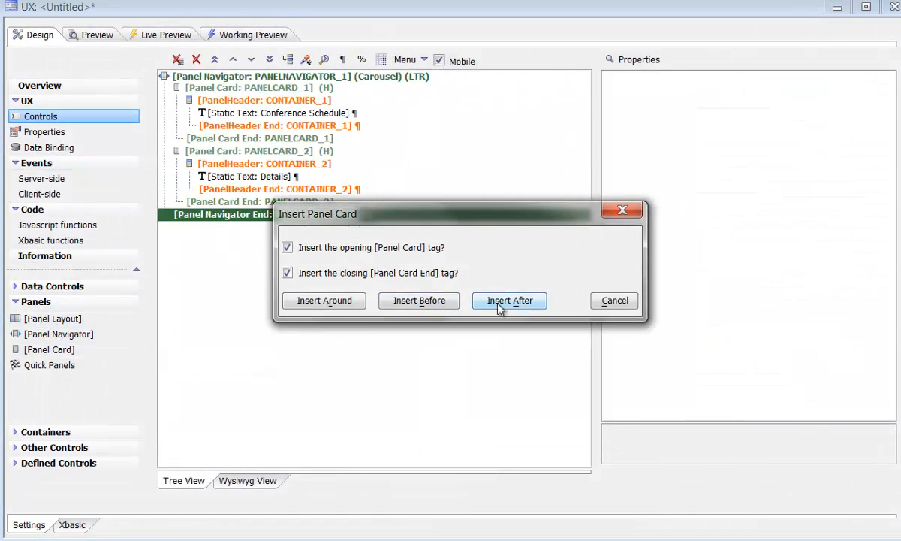
# Insert a Panel Card after the navigator with a Static Text reading Information
pyautogui.click(510, 300)
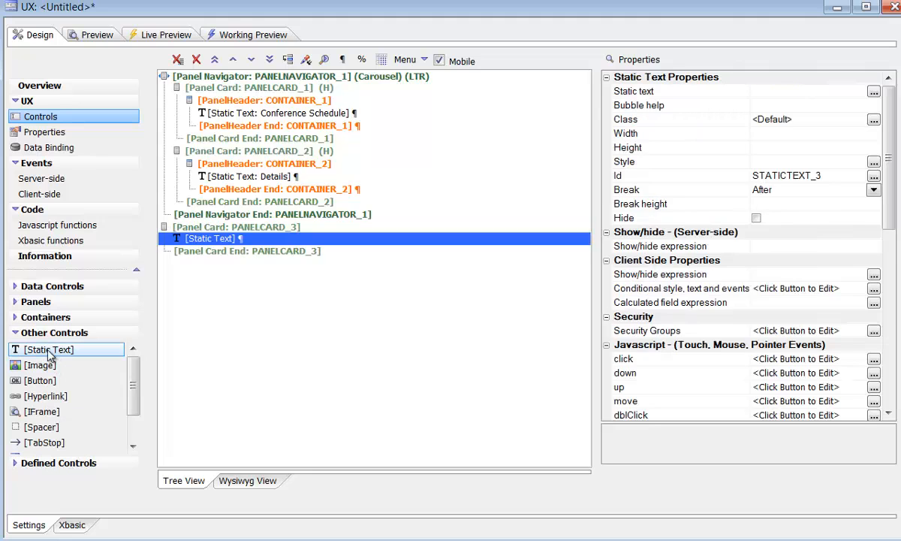
pyautogui.write('Information')
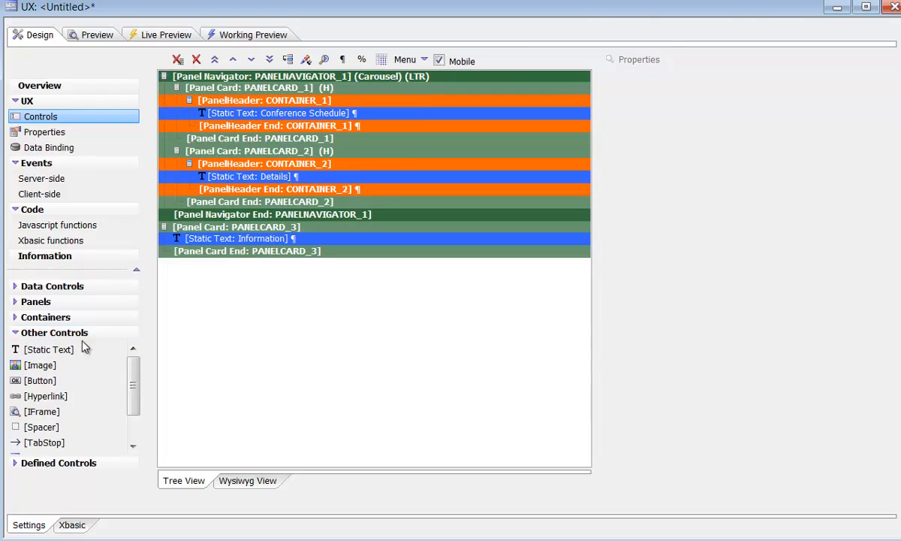
pyautogui.click(36, 301)
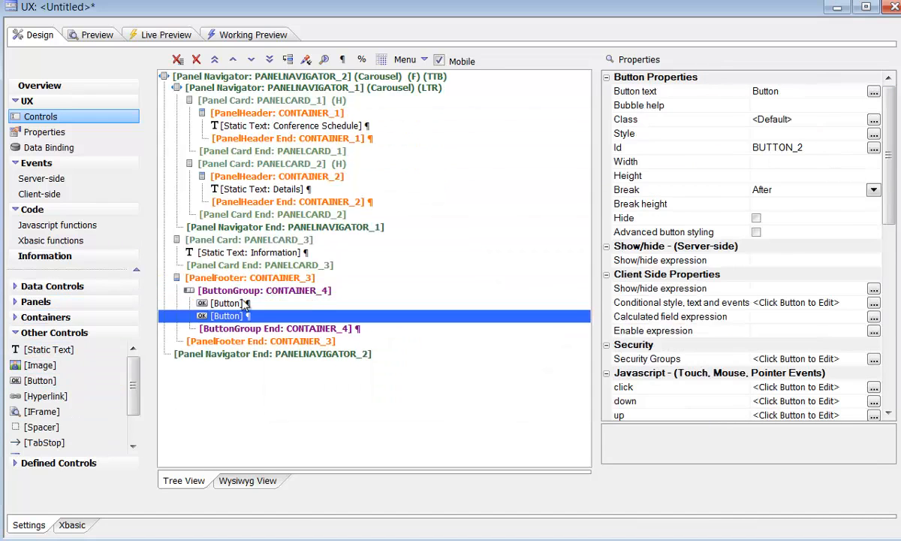
# Label the footer buttons Schedule and Info with advanced styling and TabButtons navigation
pyautogui.click(228, 303)
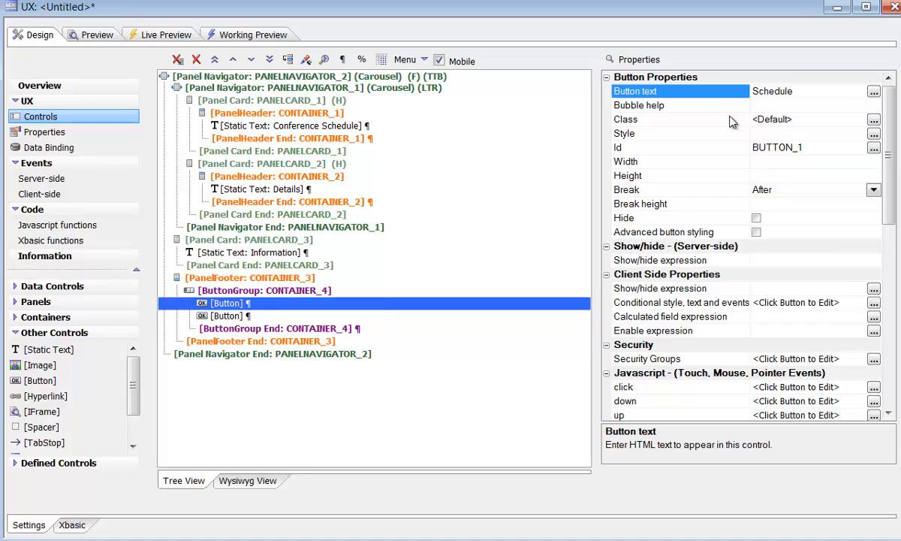
pyautogui.click(225, 316)
pyautogui.write('100p')
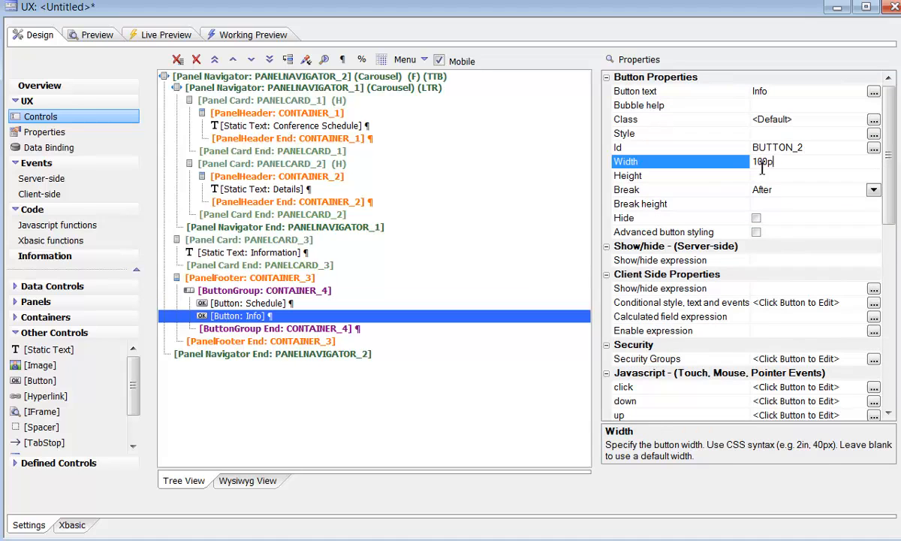
pyautogui.click(755, 205)
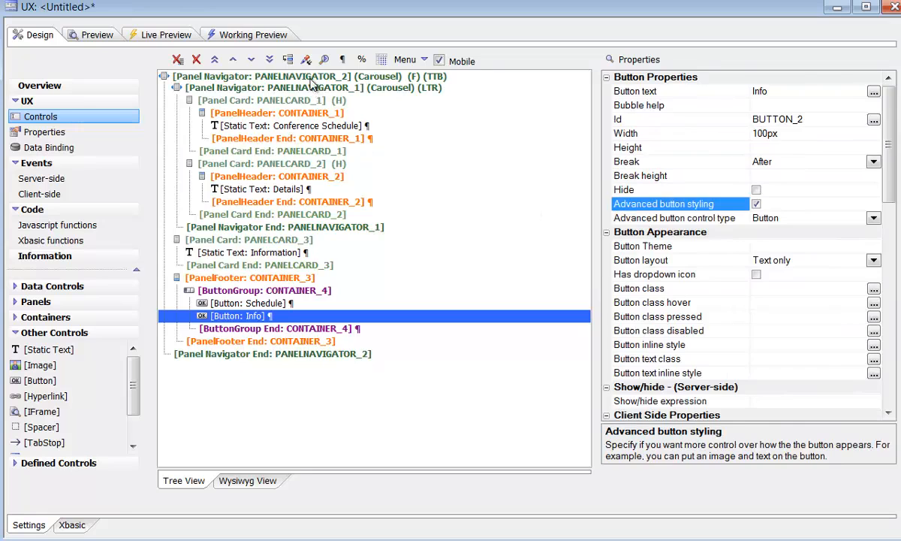
pyautogui.click(300, 76)
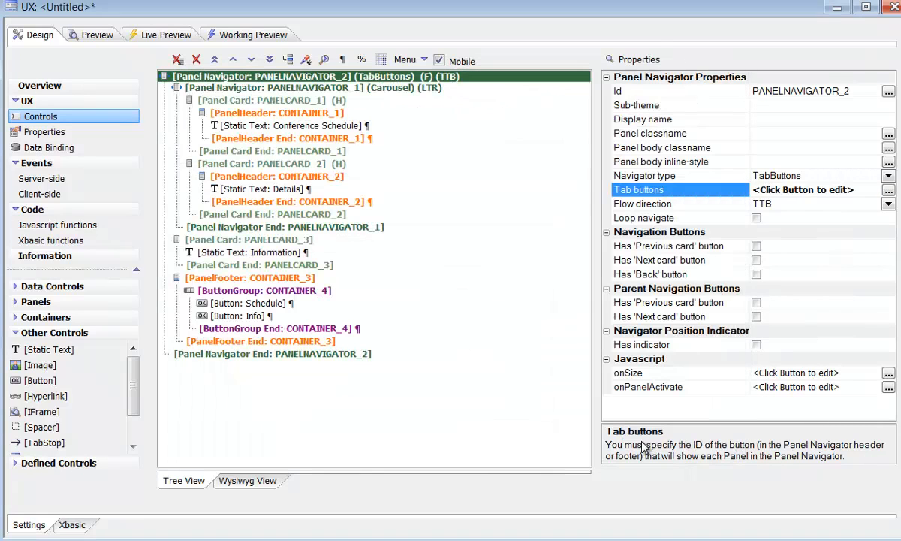
# Preview the app and switch between the Schedule and Info tabs
pyautogui.click(159, 35)
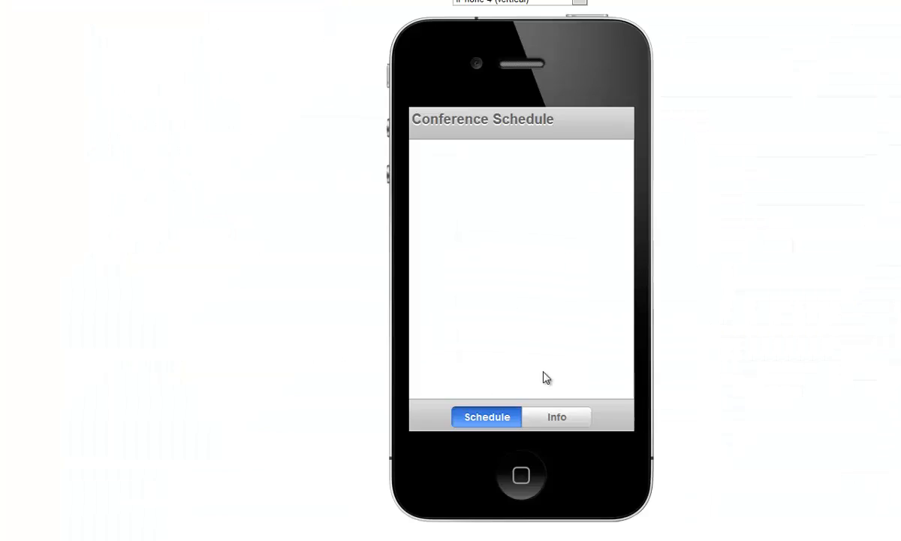
pyautogui.click(557, 418)
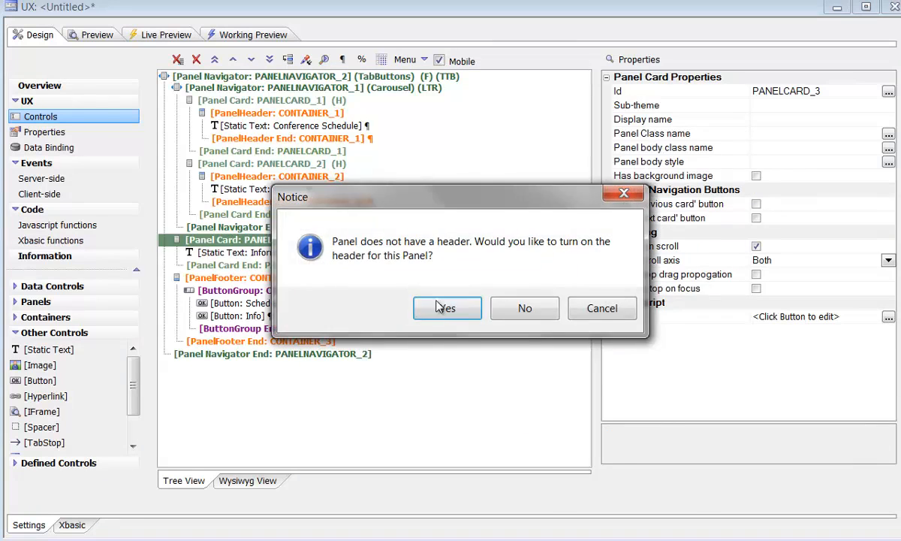
# Add a header to the Information card and paste the conference floor description HTML
pyautogui.click(448, 308)
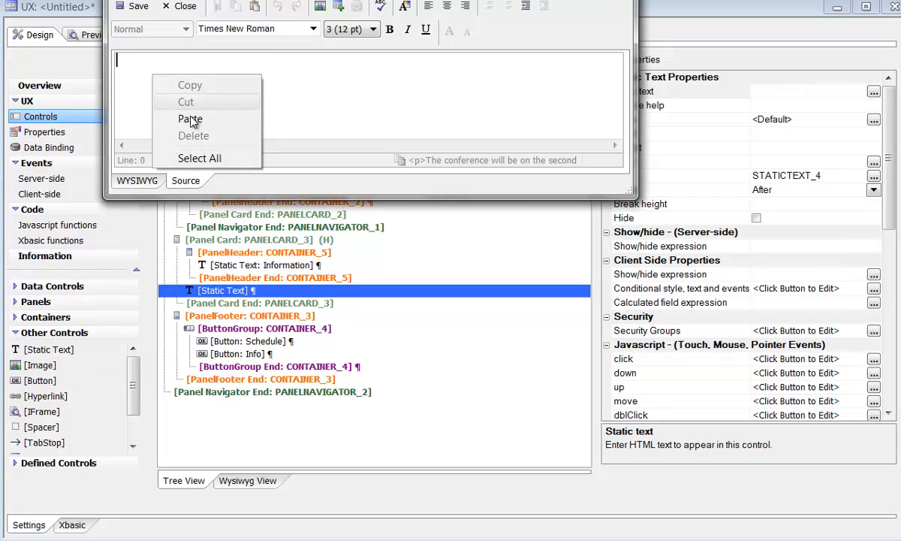
pyautogui.click(190, 119)
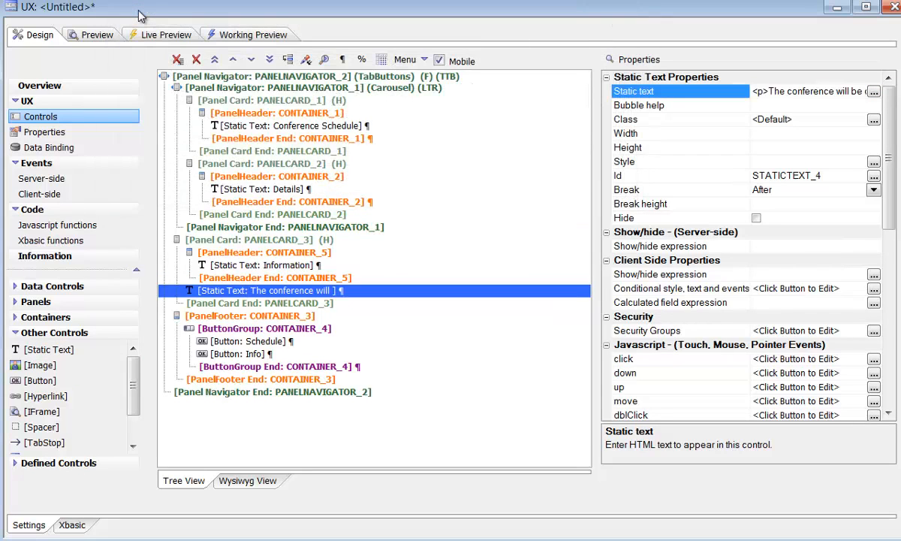
# Live Preview the app and check the Info tab, then return to Schedule
pyautogui.click(165, 35)
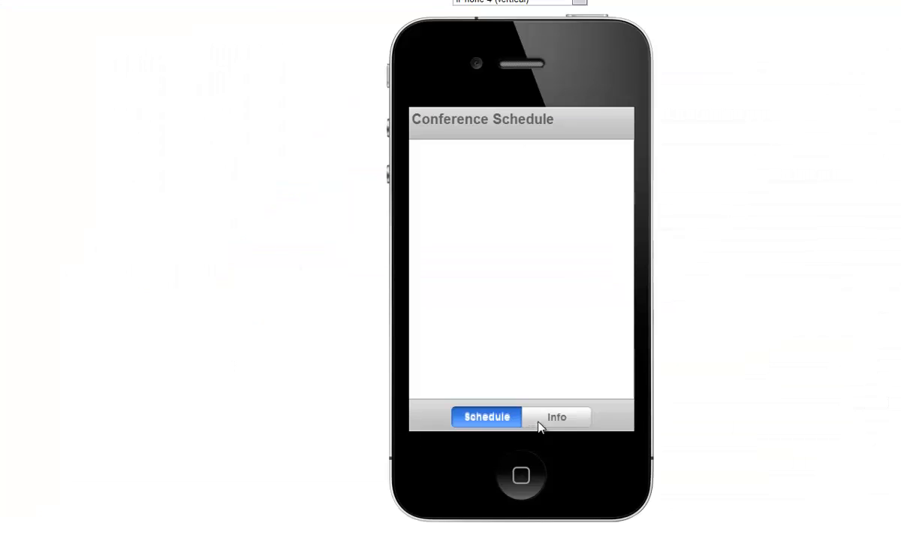
pyautogui.click(556, 418)
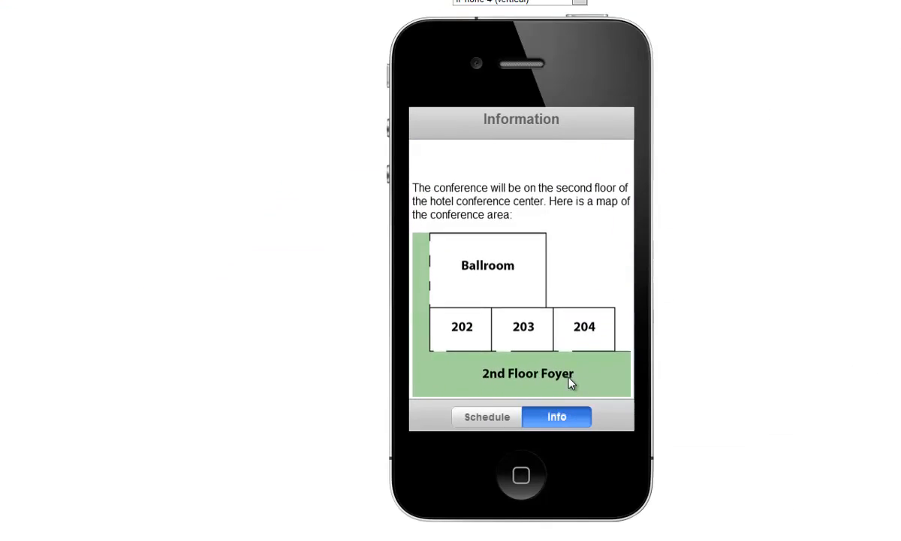
pyautogui.click(487, 418)
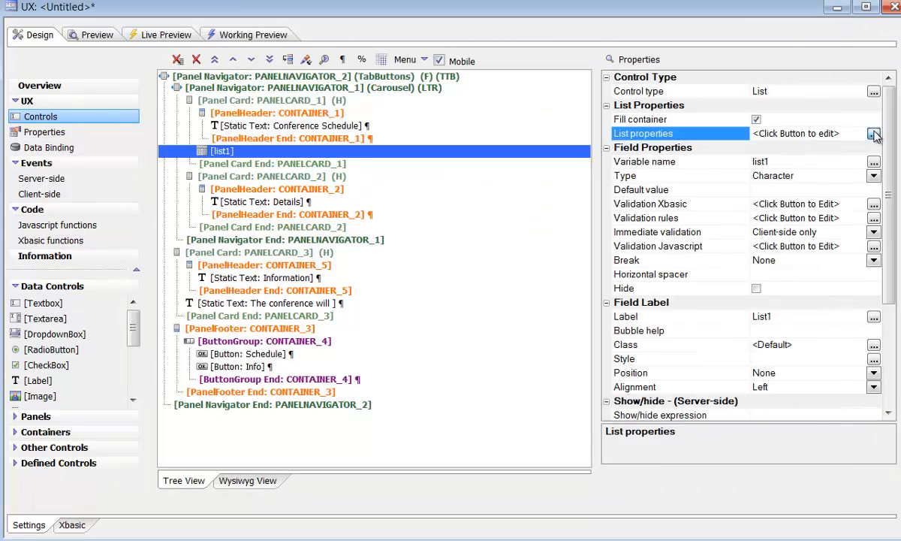
# Fill the schedule list with static pipe-delimited Session, Title and Room rows and preview it
pyautogui.click(875, 132)
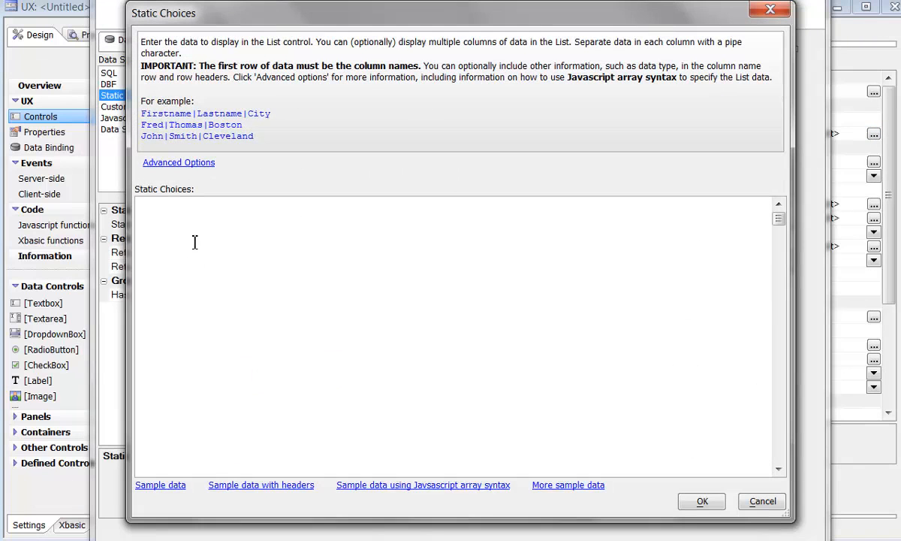
pyautogui.moveTo(229, 258)
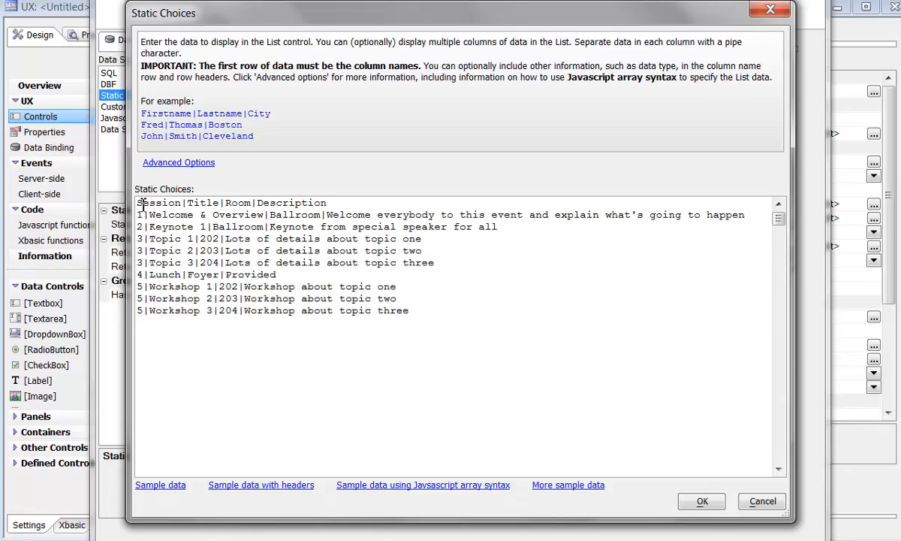
pyautogui.doubleClick(159, 203)
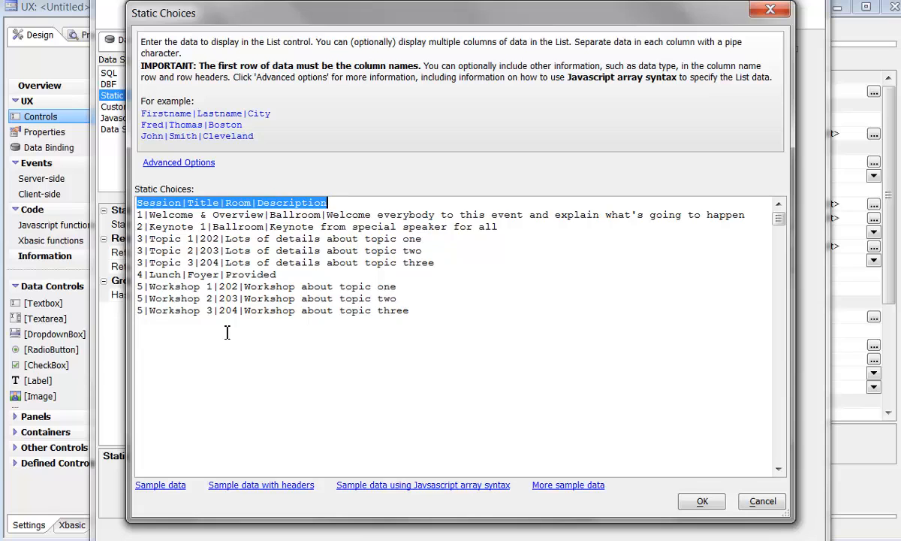
pyautogui.moveTo(658, 435)
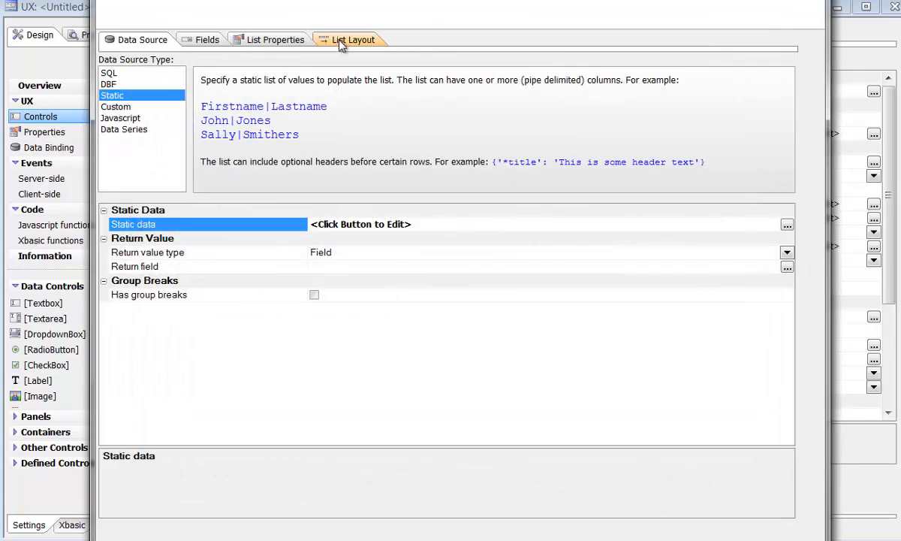
pyautogui.click(351, 39)
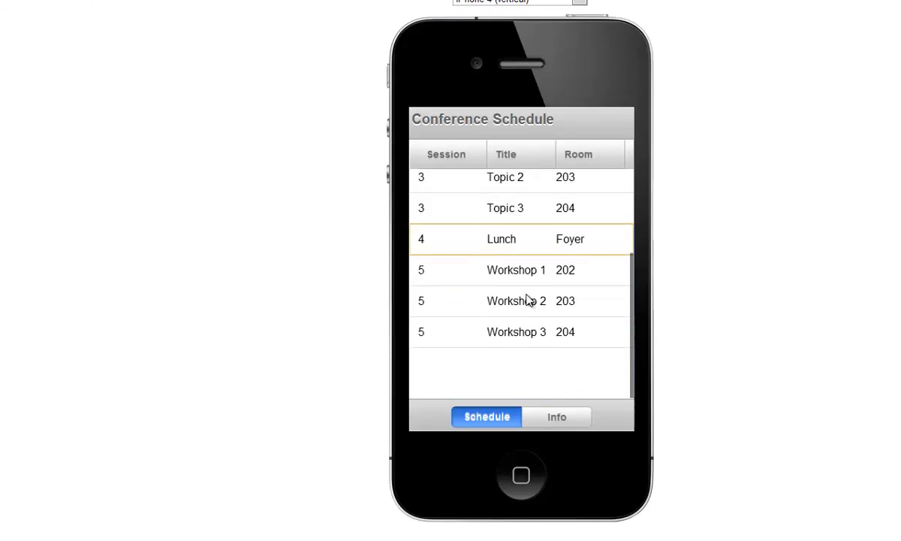
# Open the list's layout template and insert a field placeholder into the row
pyautogui.click(277, 40)
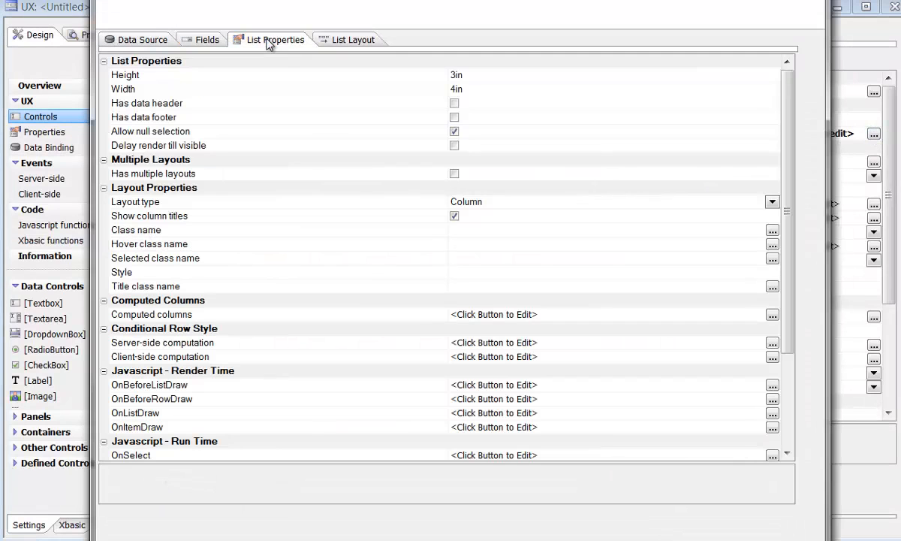
pyautogui.click(773, 202)
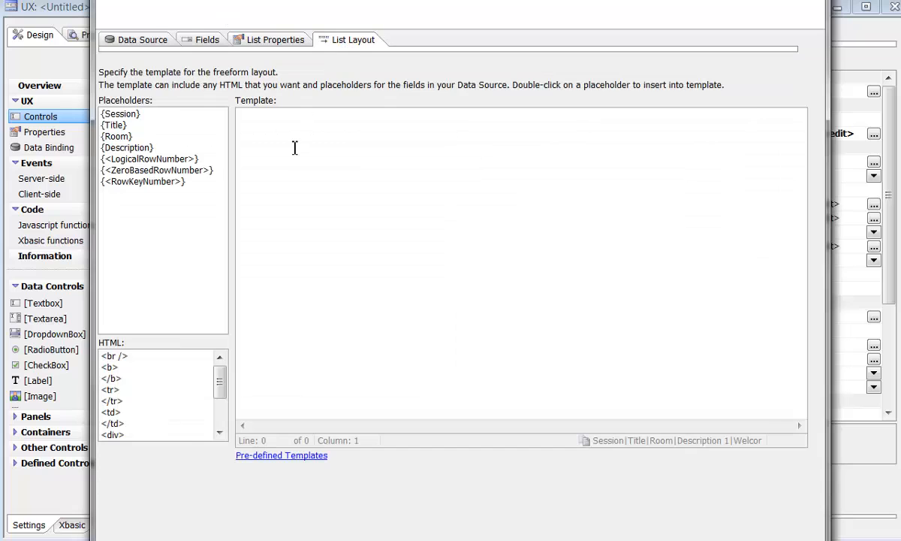
pyautogui.doubleClick(120, 125)
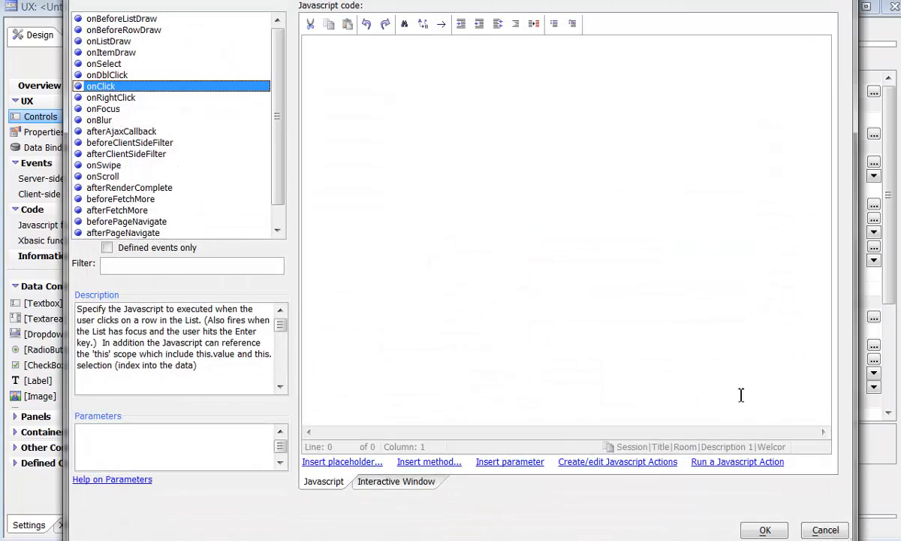
# Insert panelNavigate(panelNavigatorName,direction) into the list's onClick script via Insert Method
pyautogui.click(428, 461)
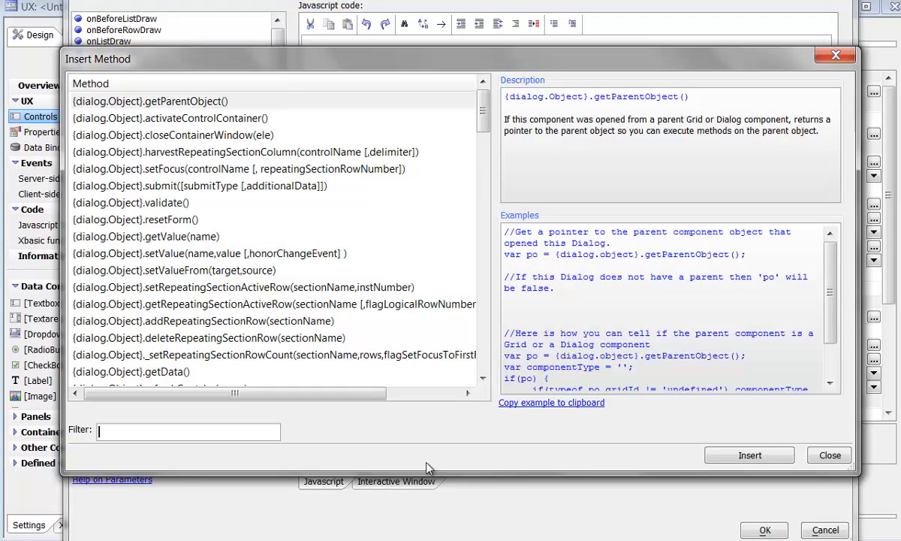
pyautogui.write('panel')
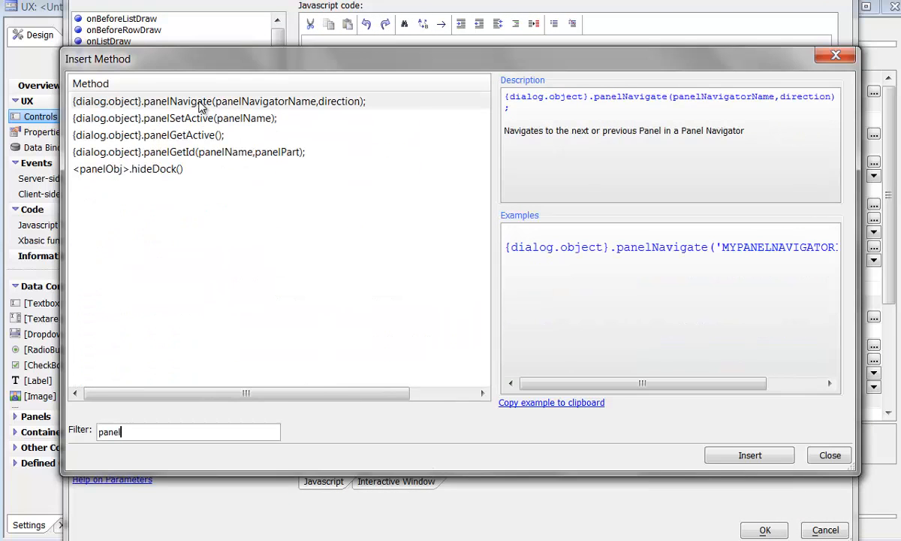
pyautogui.click(219, 103)
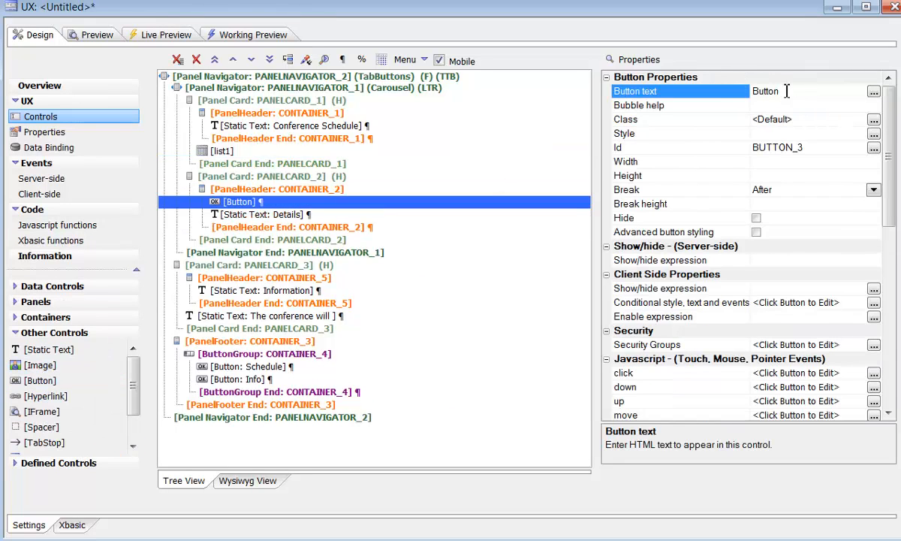
# Label the button Done, make it PANELCARD_2's previous-card button, and set PANELNAVIGATOR_1 to Programmatic
pyautogui.write('Done')
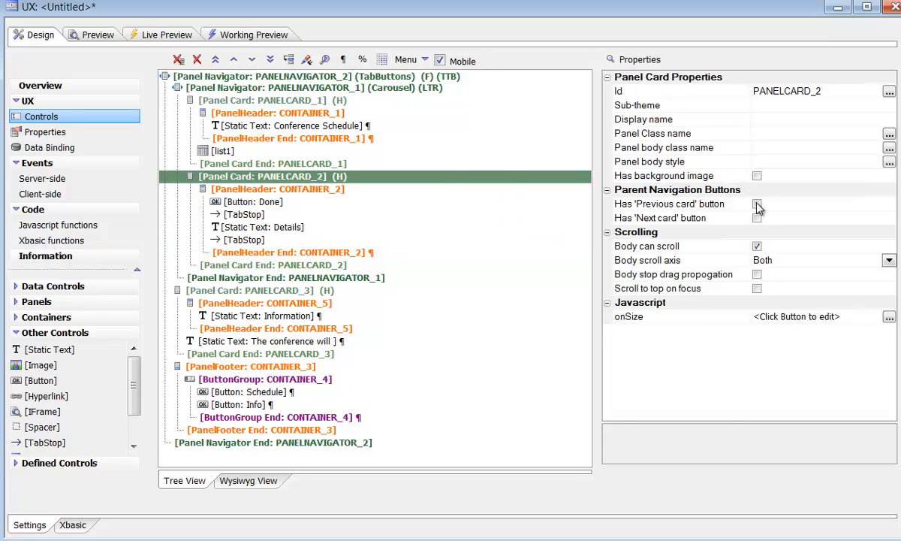
pyautogui.click(758, 205)
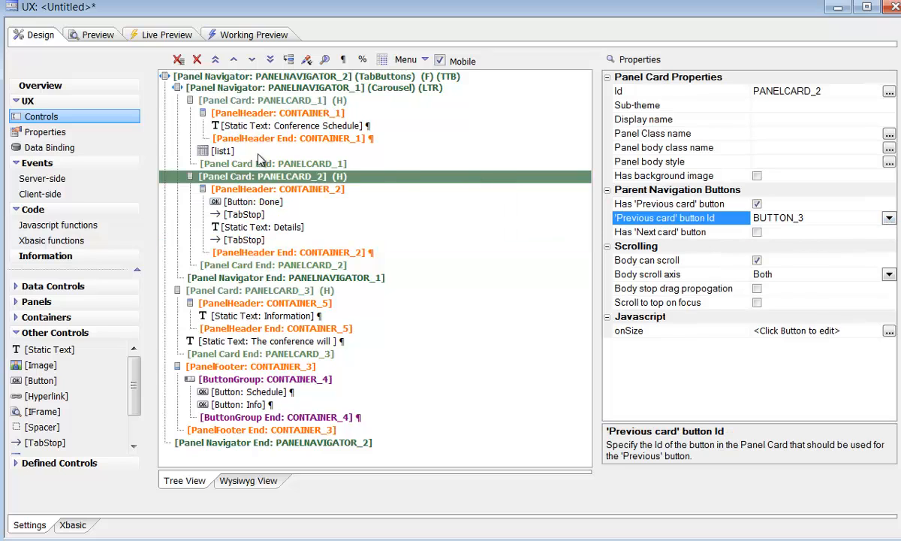
pyautogui.click(278, 112)
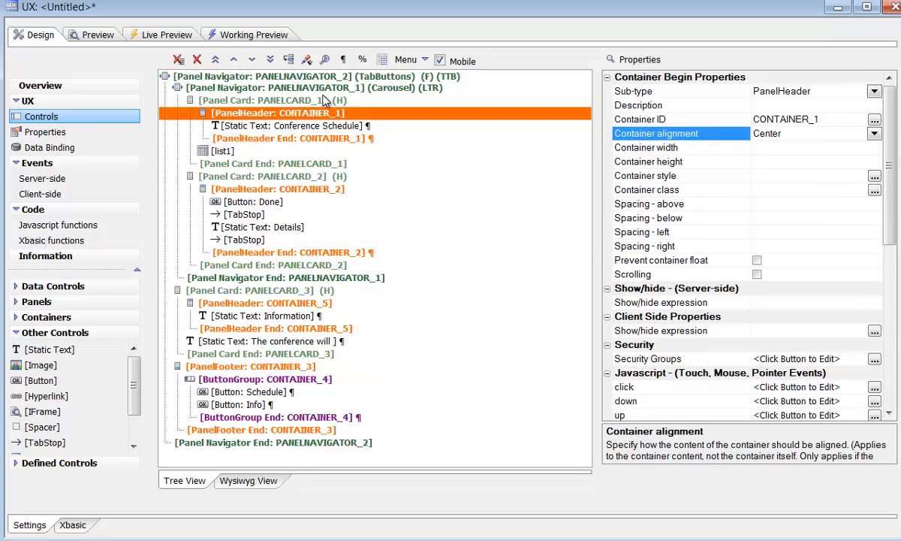
pyautogui.click(300, 87)
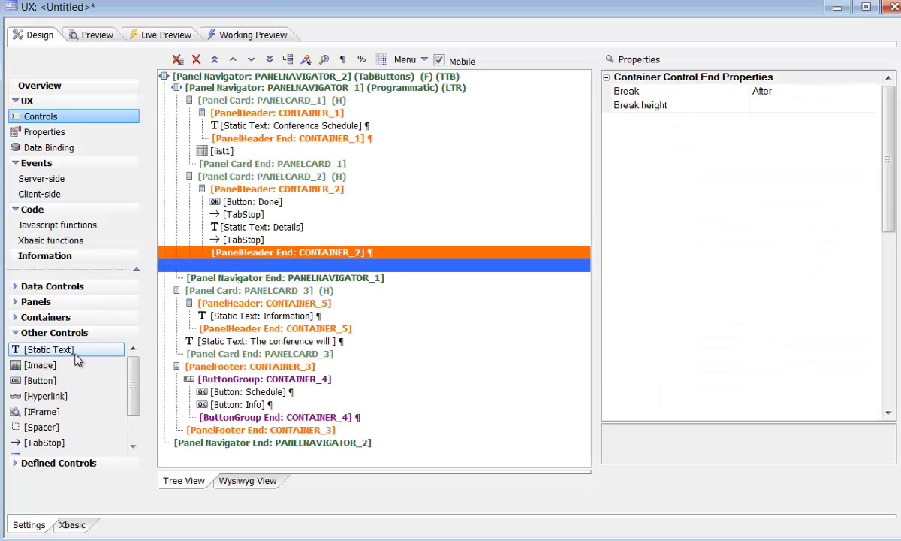
# Name the Details card's Static Text 'detail', preview Topic 1's details and return with Done
pyautogui.write('detail')
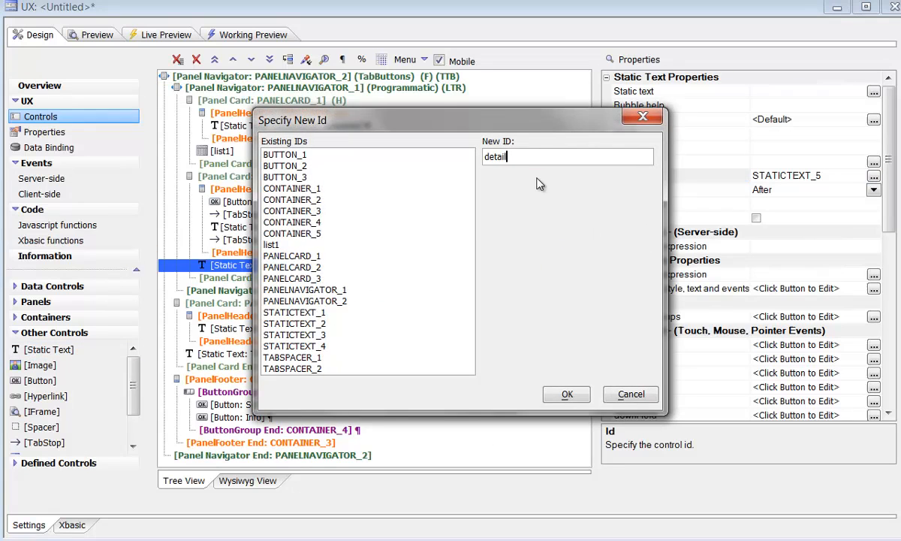
pyautogui.click(567, 394)
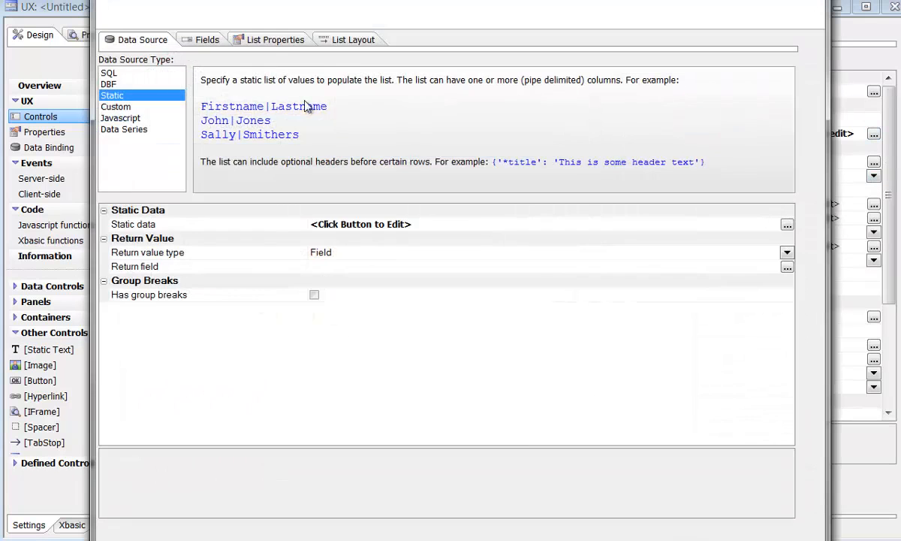
pyautogui.click(267, 91)
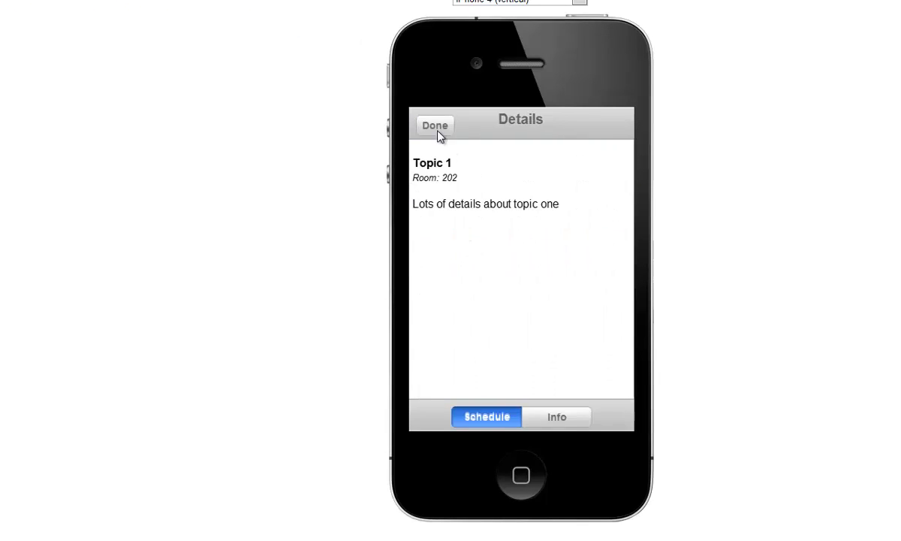
pyautogui.click(436, 126)
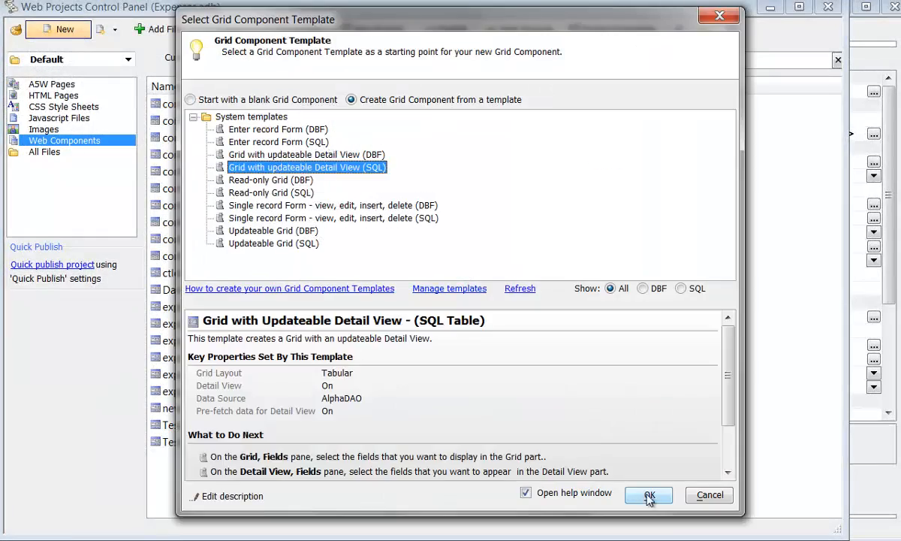
# Start a SQL updateable-detail-view grid on the Sessions table ordered by ID and Session
pyautogui.click(646, 495)
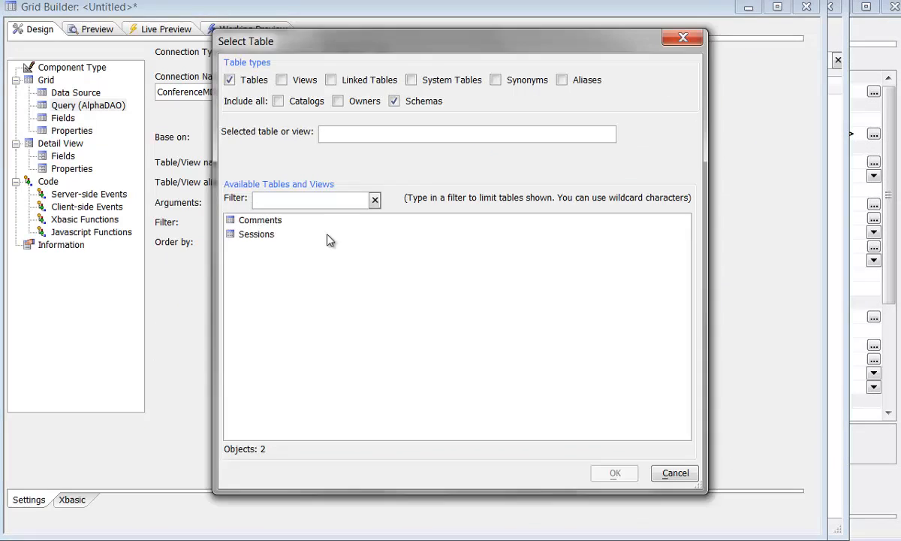
pyautogui.click(613, 472)
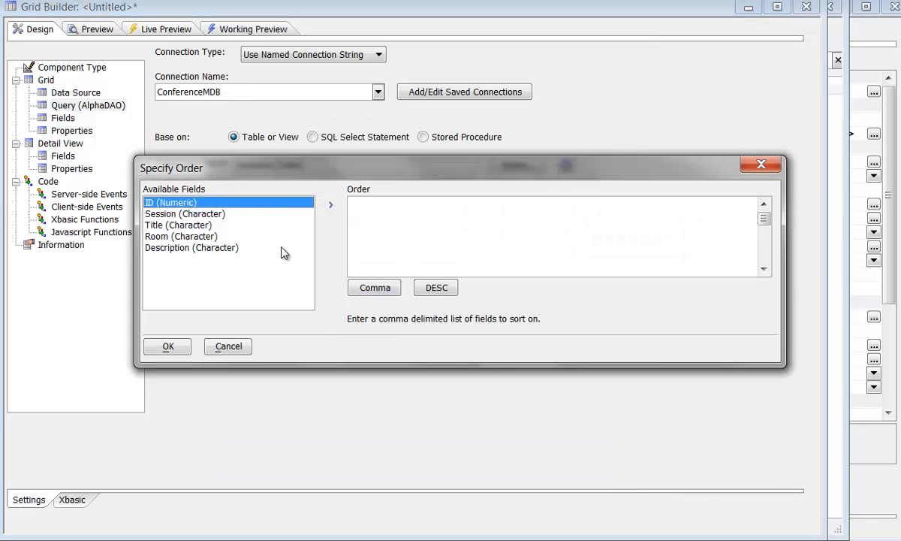
pyautogui.click(168, 345)
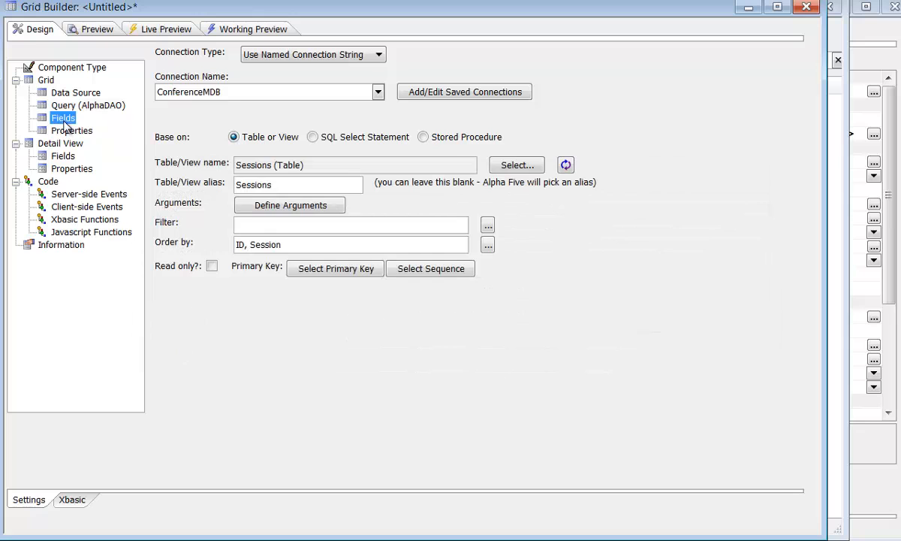
pyautogui.click(63, 118)
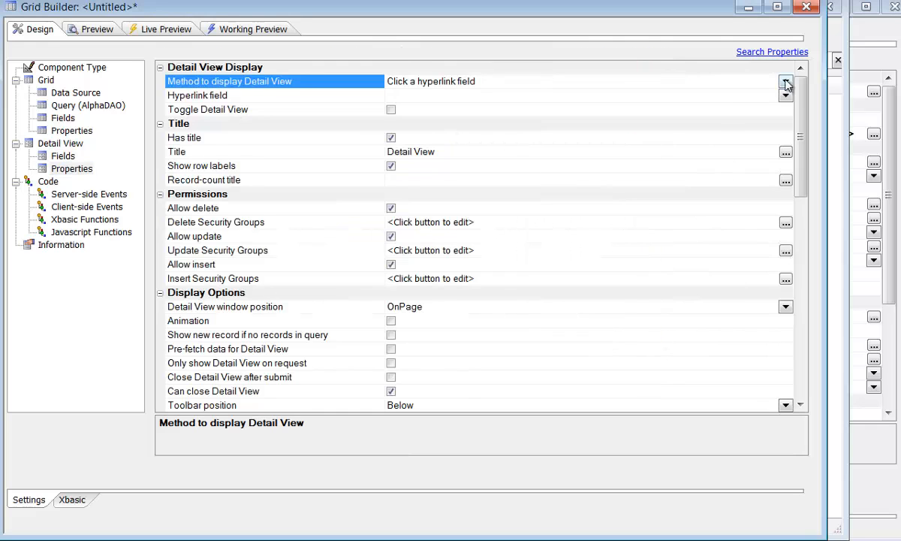
# Have the detail view display on clicking a grid row and run a full preview
pyautogui.click(165, 29)
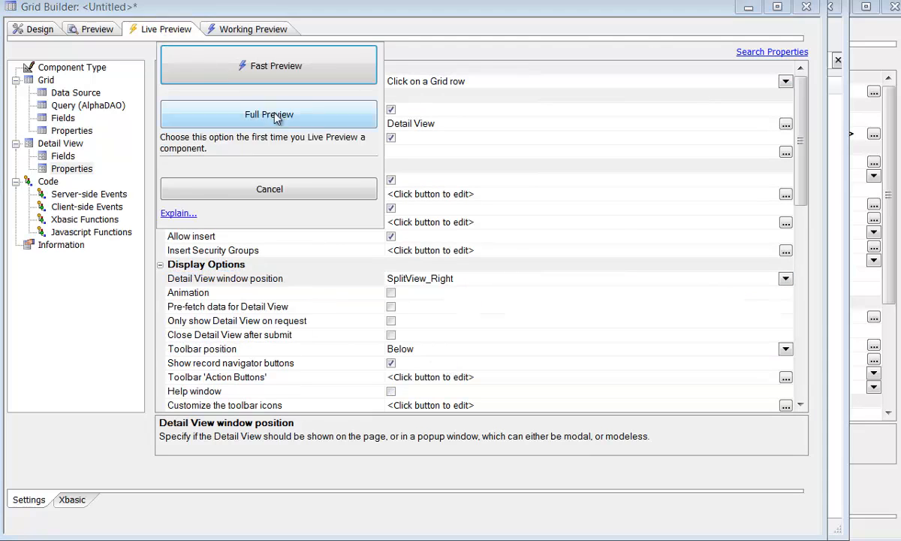
pyautogui.click(268, 114)
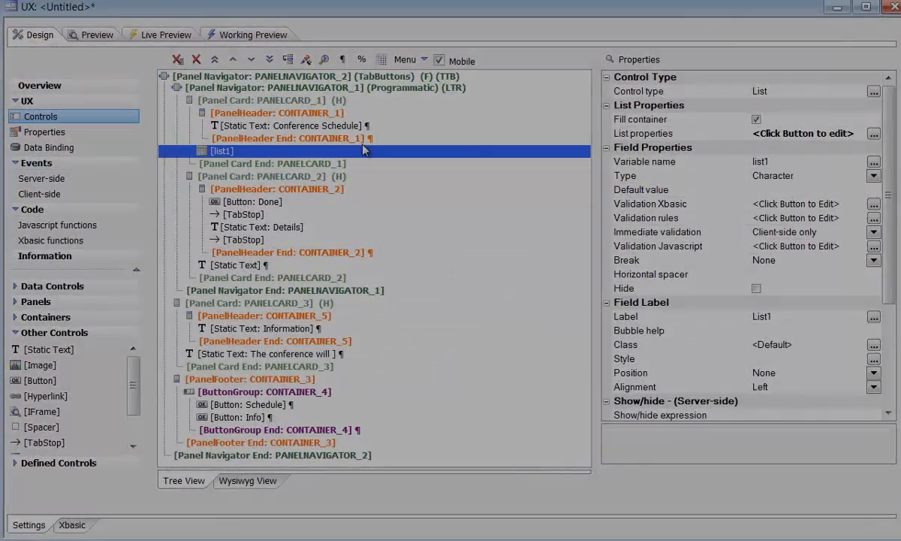
# Point the list's SQL data source at the Sessions table in ConferenceMDB
pyautogui.click(874, 132)
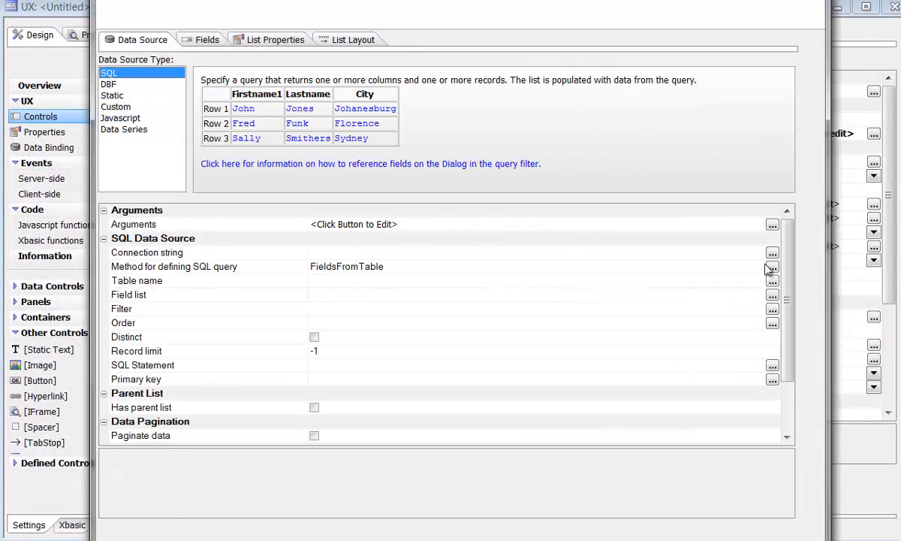
pyautogui.click(147, 252)
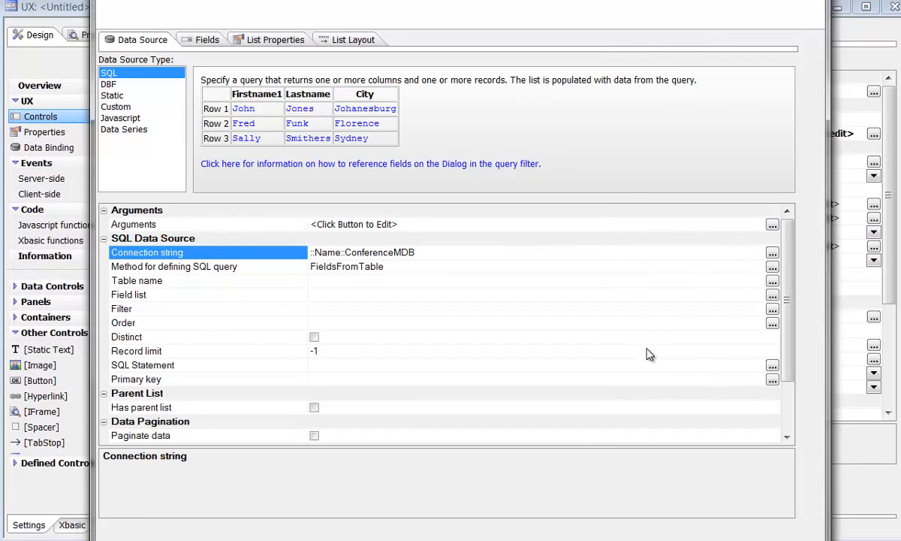
pyautogui.click(137, 281)
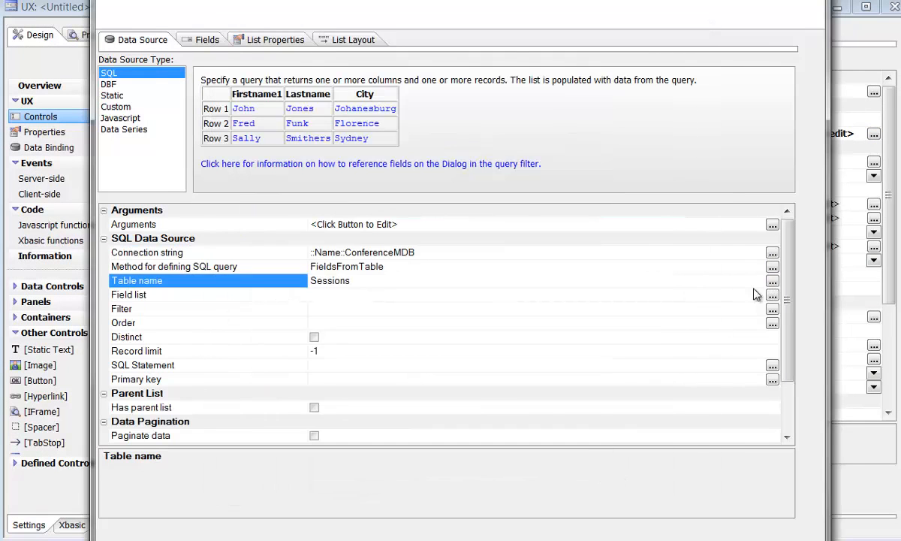
# Return the fields Session, Title, Room and Description and set the query's sort order
pyautogui.click(773, 294)
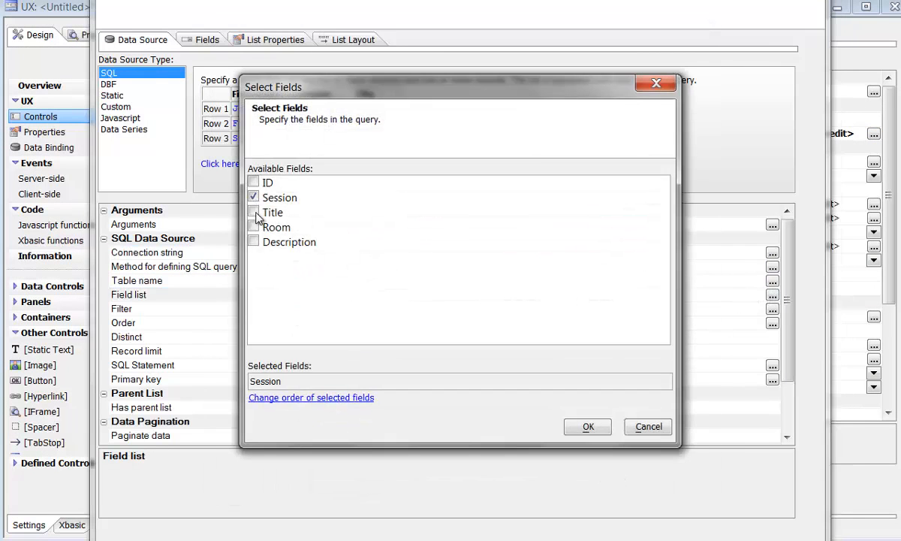
pyautogui.click(589, 427)
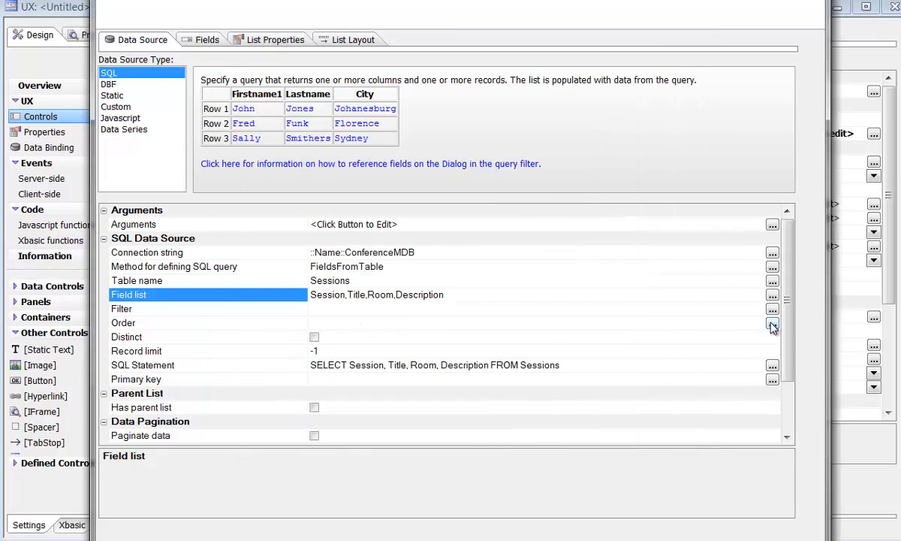
pyautogui.click(773, 323)
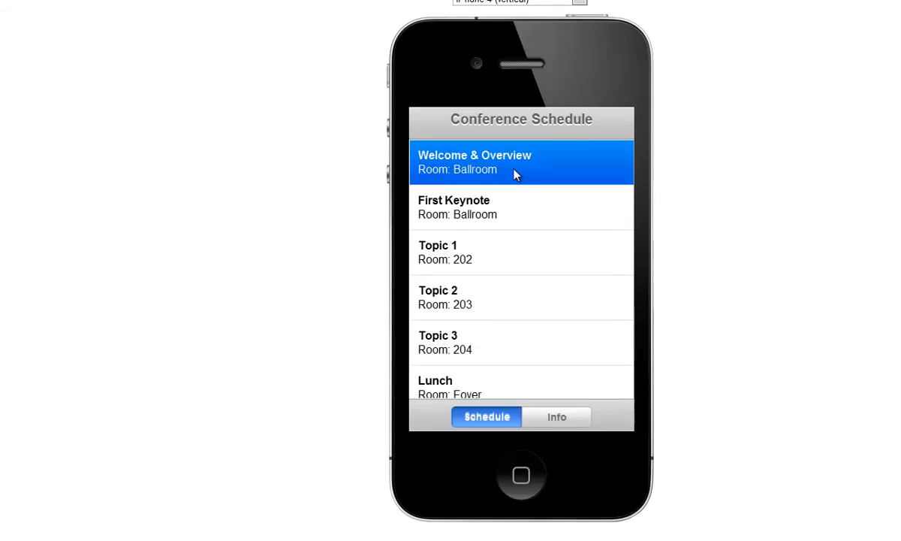
pyautogui.moveTo(516, 218)
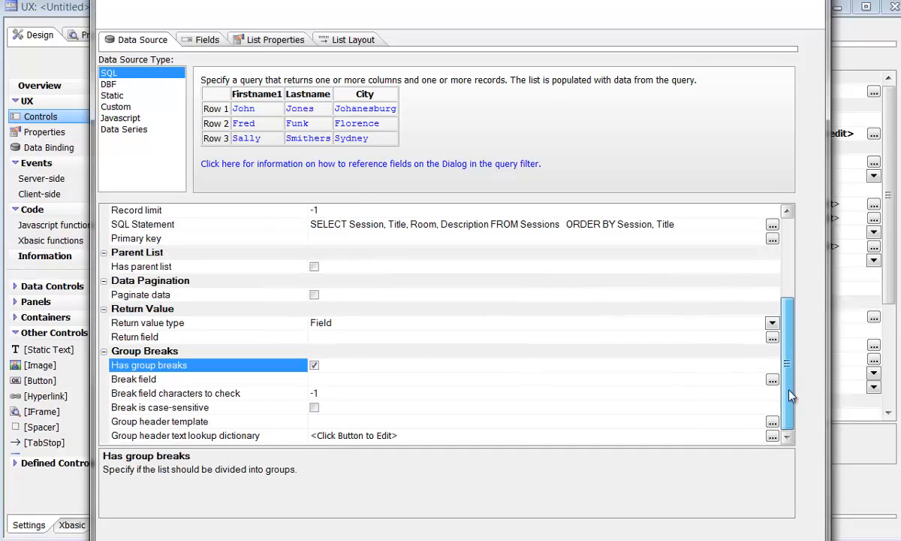
# Group the list by the Session field with header template 'Session {<BreakValue>}'
pyautogui.click(772, 378)
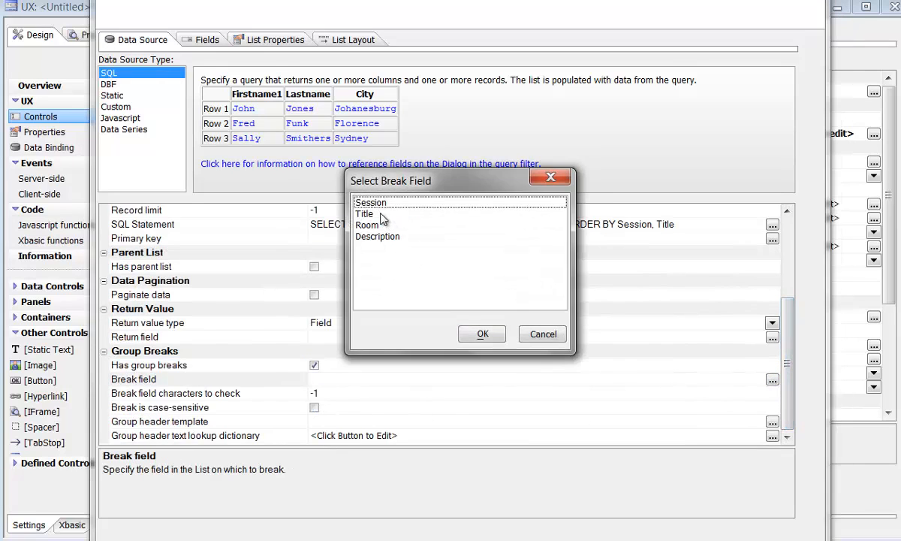
pyautogui.click(483, 333)
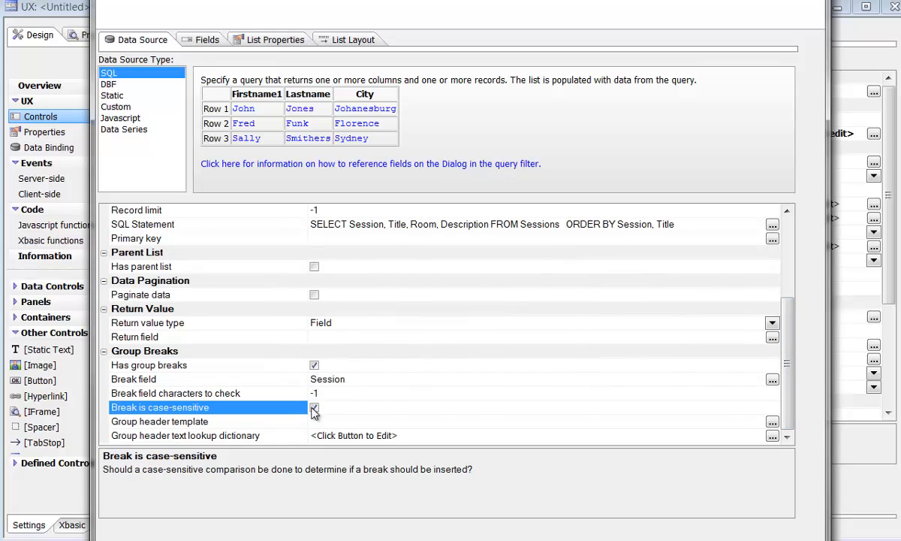
pyautogui.click(773, 421)
pyautogui.write('Session {<BreakValue>}')
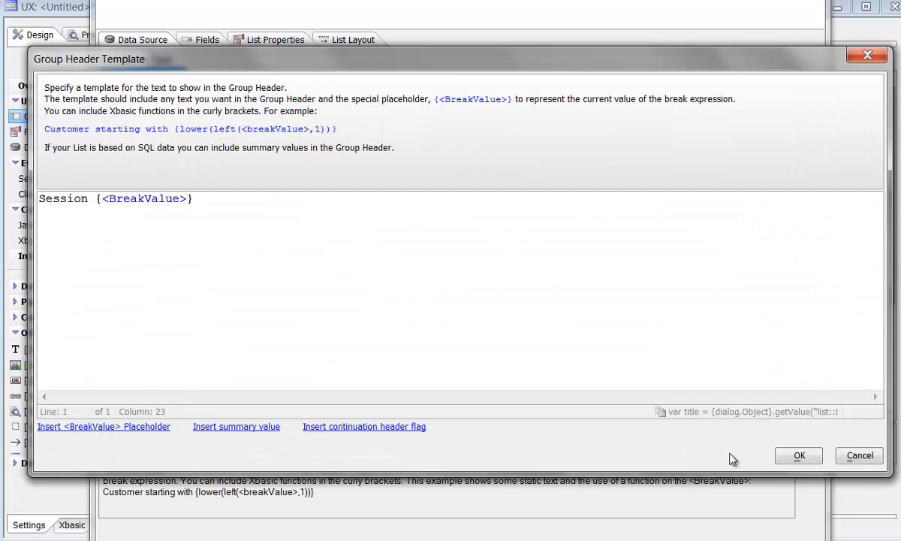
pyautogui.click(799, 455)
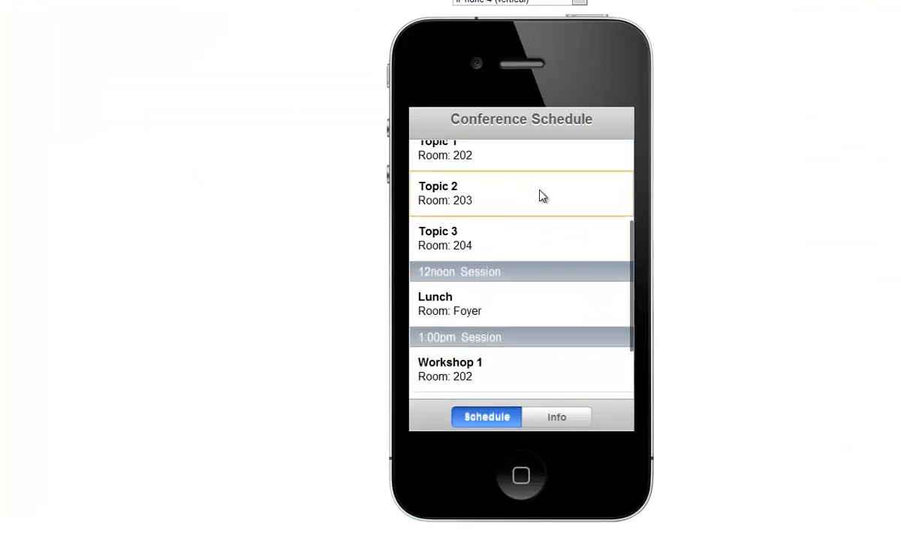
# Scroll the grouped schedule in Live Preview and tap the Welcome & Overview session
pyautogui.scroll(3)
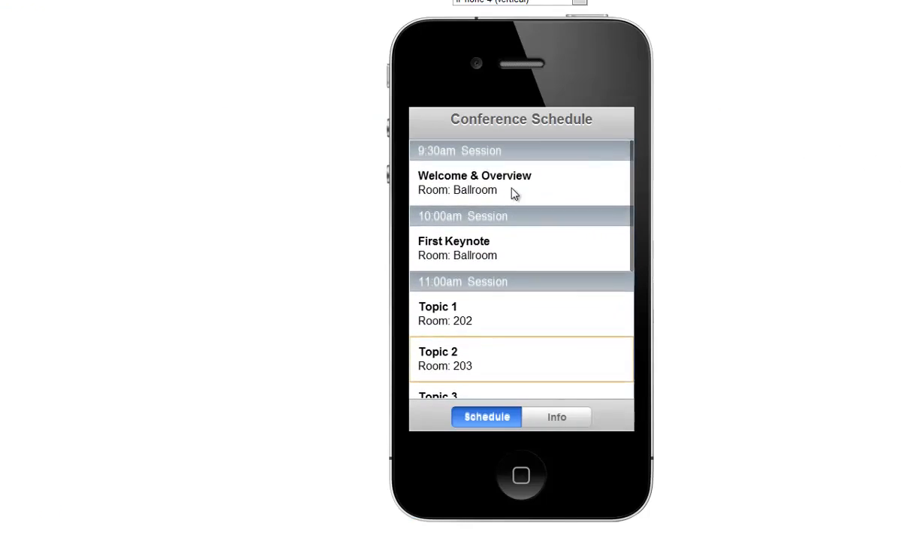
pyautogui.click(520, 183)
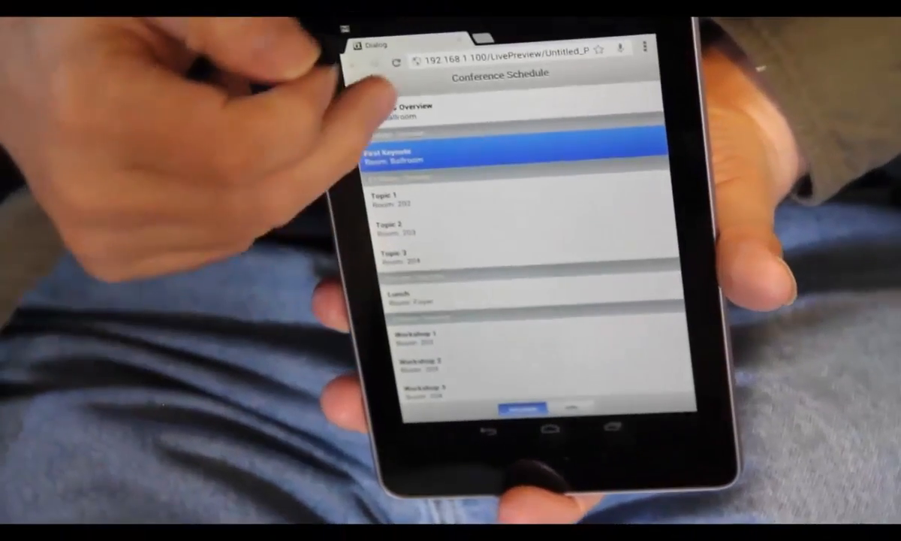
# Tap the Welcome & Overview row on the Nexus 7 to show its Details panel
pyautogui.click(390, 117)
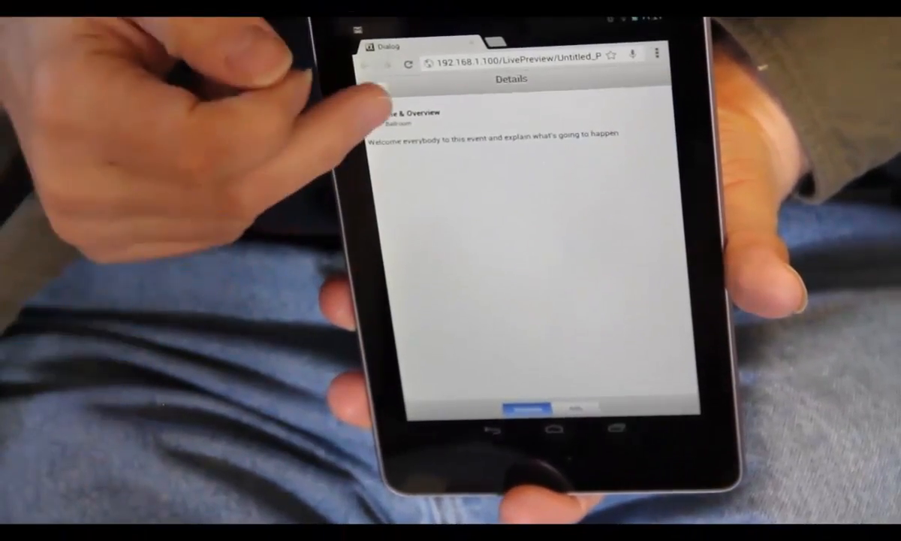